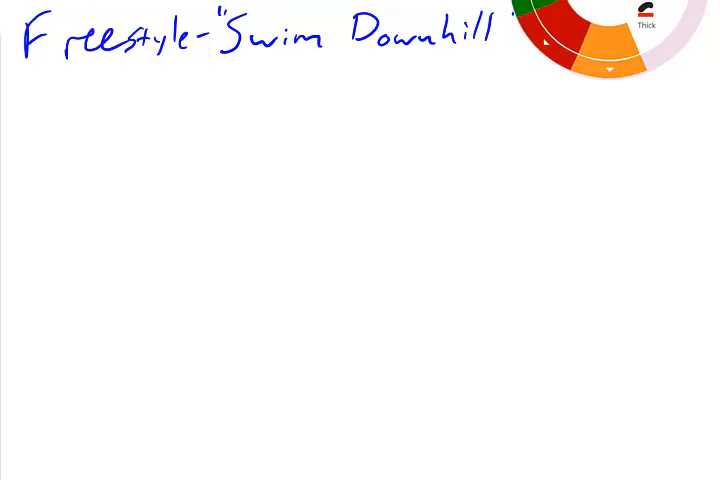
Finish the blue 'Swim Downhill' title's closing quote and sketch a red rectangle beneath it.
drag(120, 126, 122, 184)
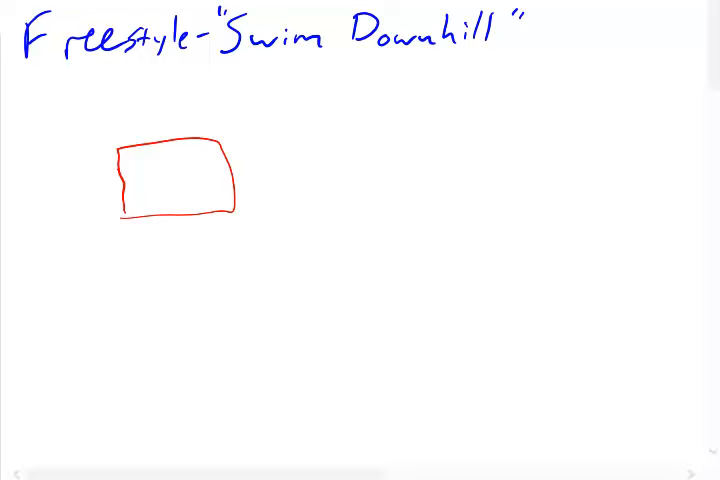
drag(78, 118, 92, 128)
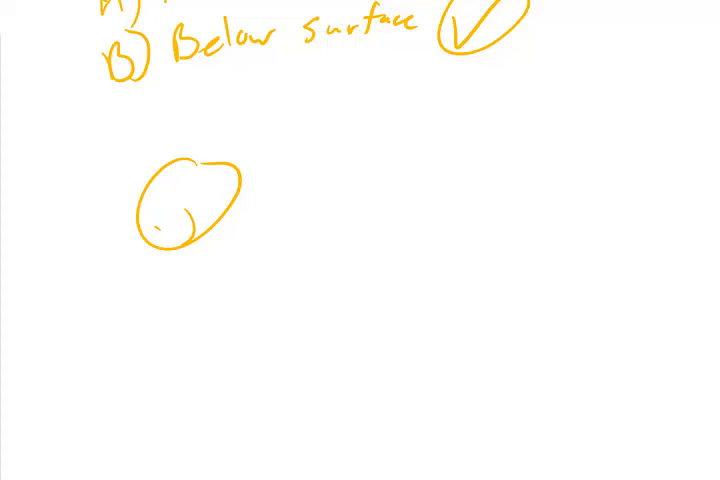
Sketch the swimmer's yellow outline lying along the water and circle 'full' in green on the chest.
drag(236, 180, 320, 188)
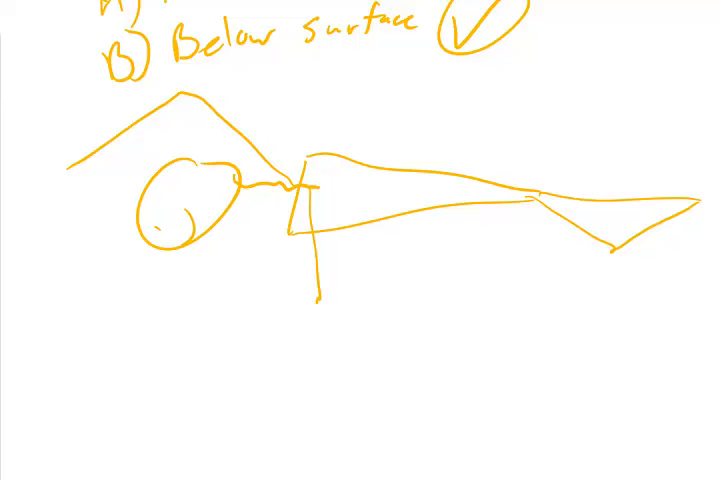
drag(320, 300, 360, 344)
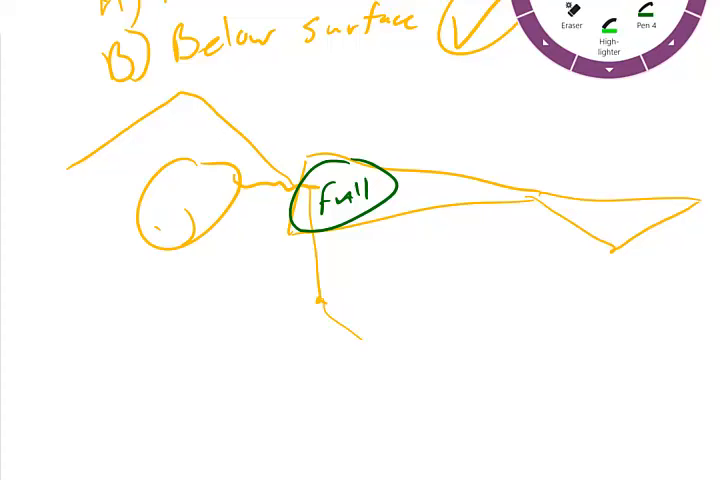
drag(44, 160, 210, 160)
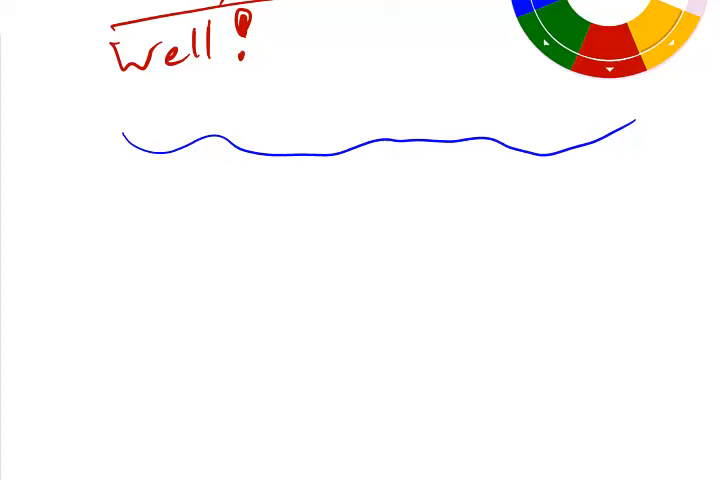
Draw a yellow large-bodied swimmer on the water line with green 'Air' on its chest.
drag(216, 144, 230, 176)
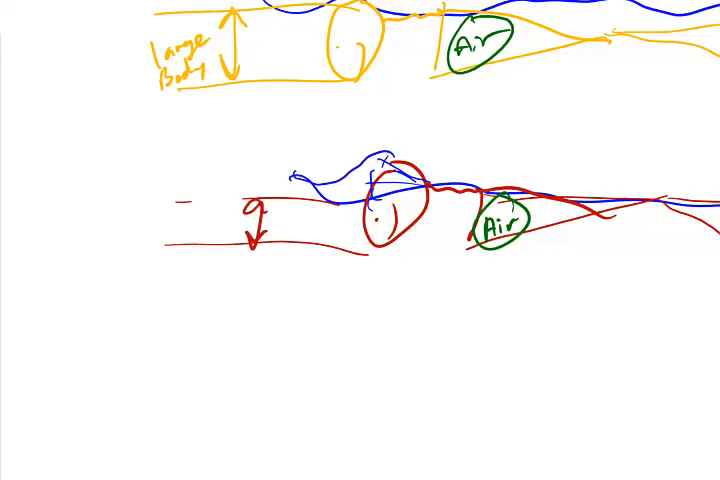
Handwrite the label 'Small Body' beside the smaller red swimmer.
text(Small)
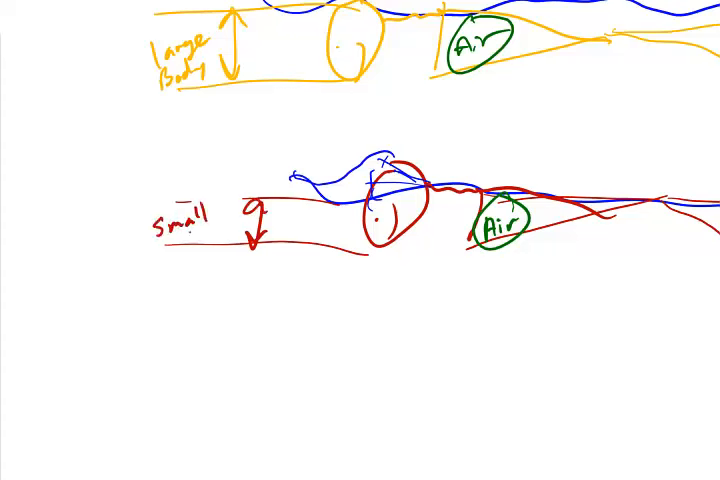
text(Body)
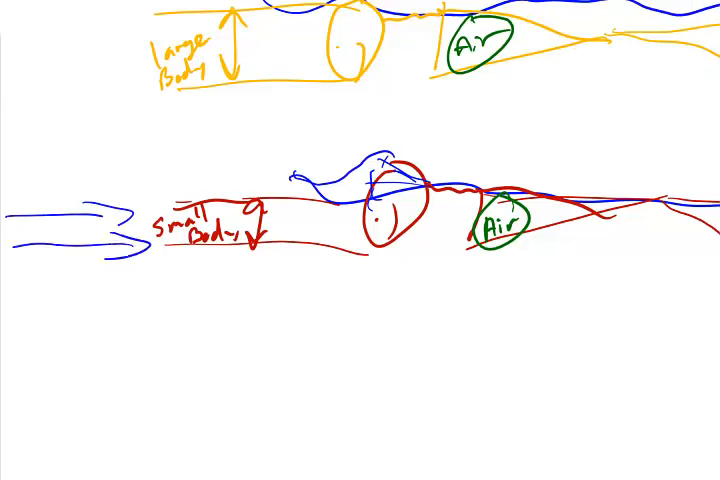
Draw blue water arrows toward the Large Body diagram and label them '2x'.
drag(30, 56, 130, 56)
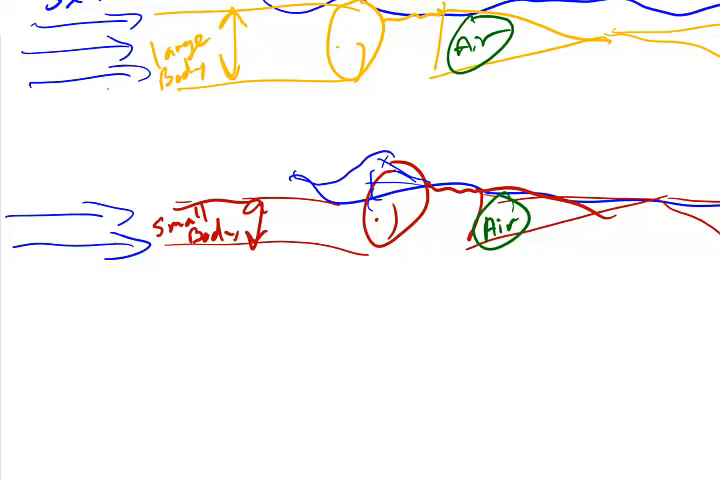
text(2x)
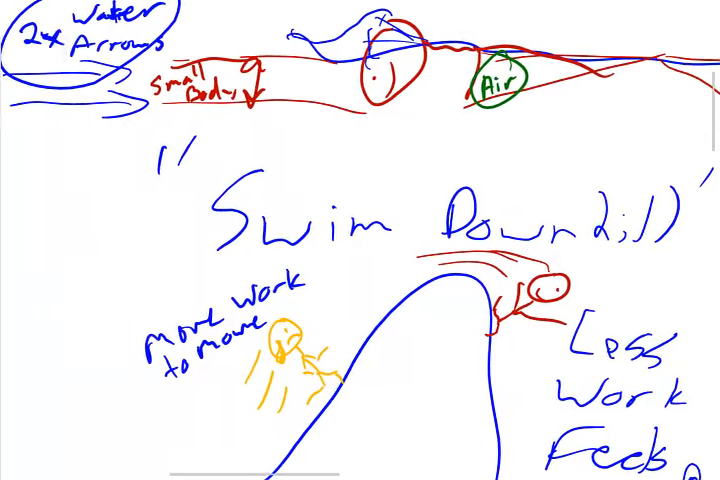
Scroll down and handwrite 'Easier!' in blue so the label reads 'Less Work Feels Easier!'.
scroll(down, 3)
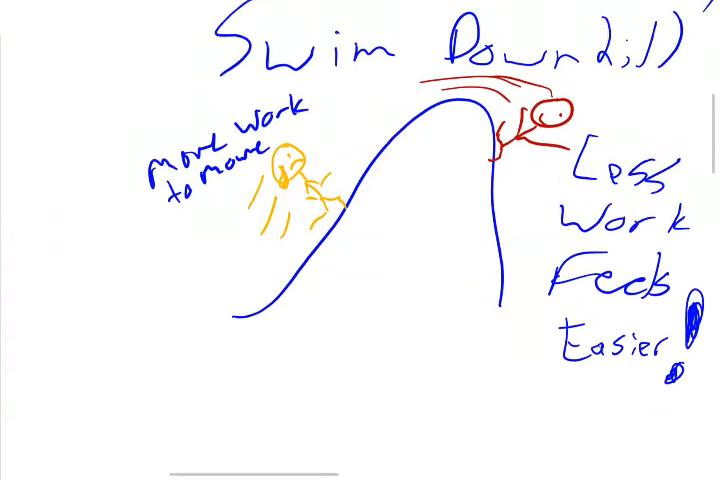